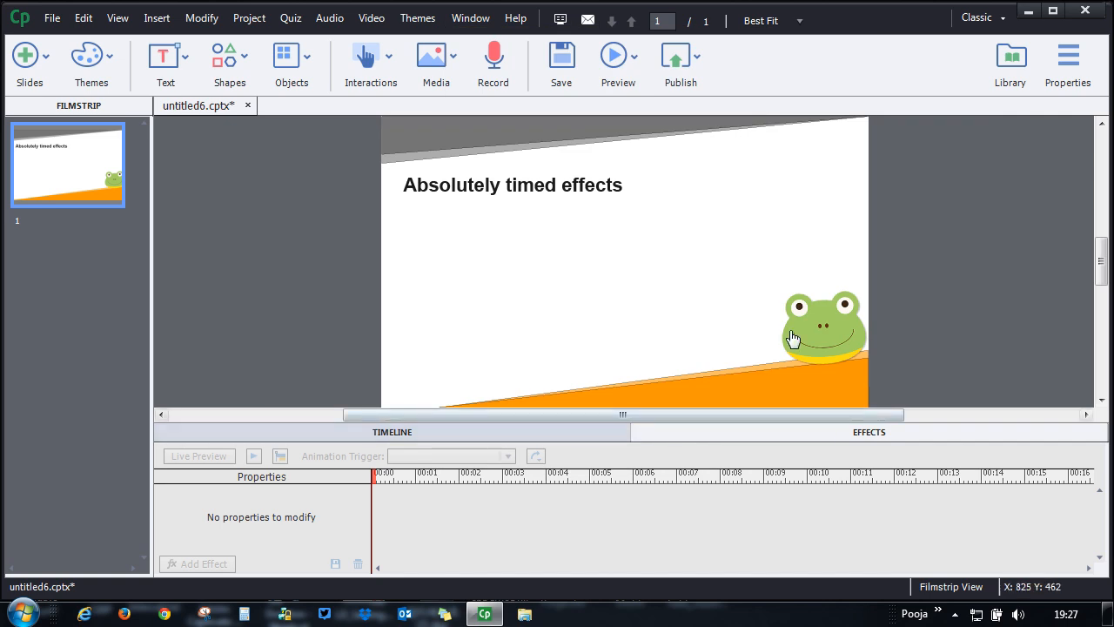
Select the frog image and open the Add Effect list of motion paths.
click(823, 329)
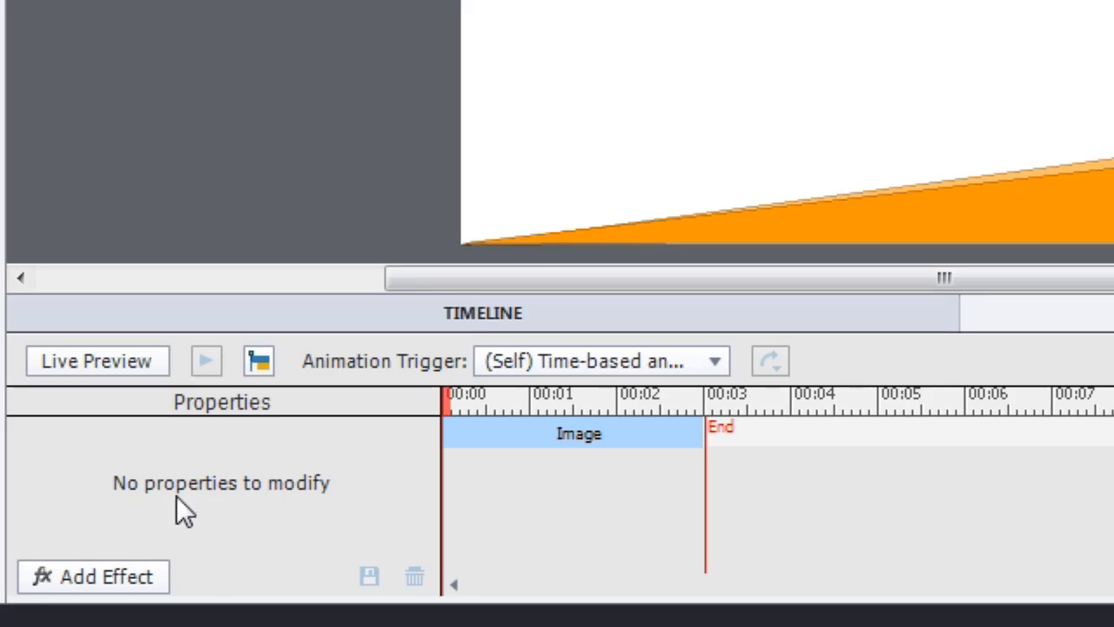
click(93, 576)
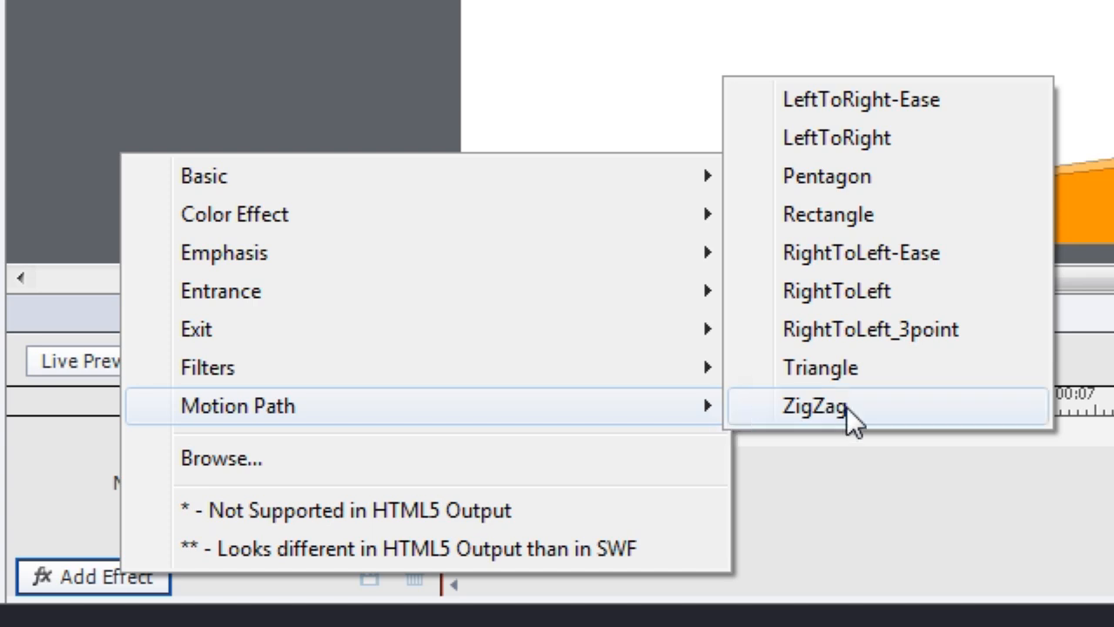
mouse_move(988, 98)
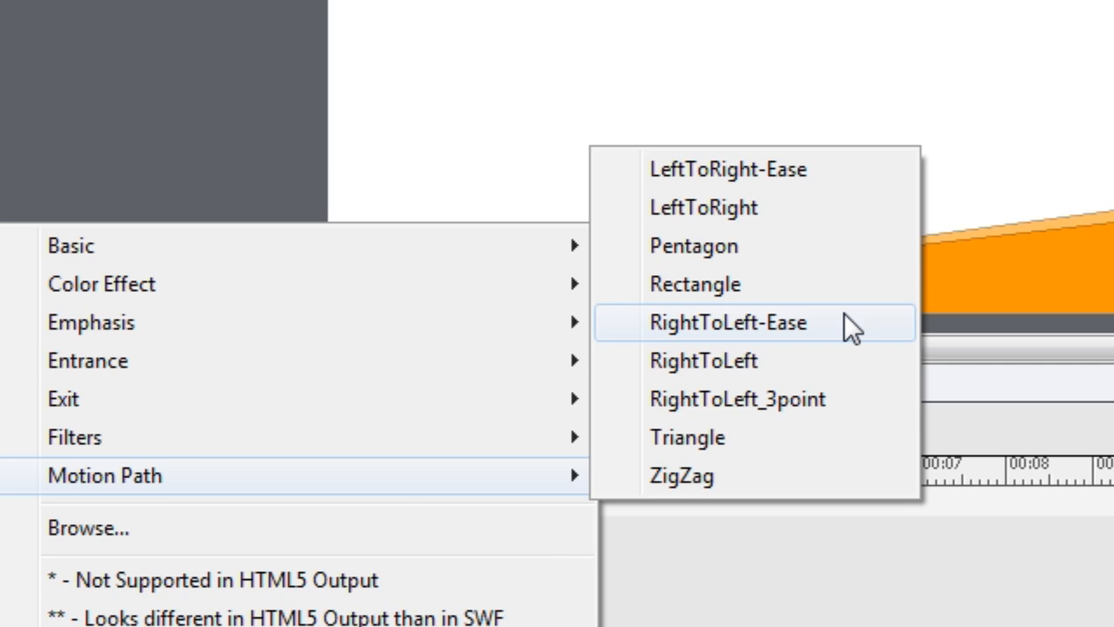
Apply RightToLeft-Ease to the frog and drag its endpoint down-left along the orange slope.
click(728, 322)
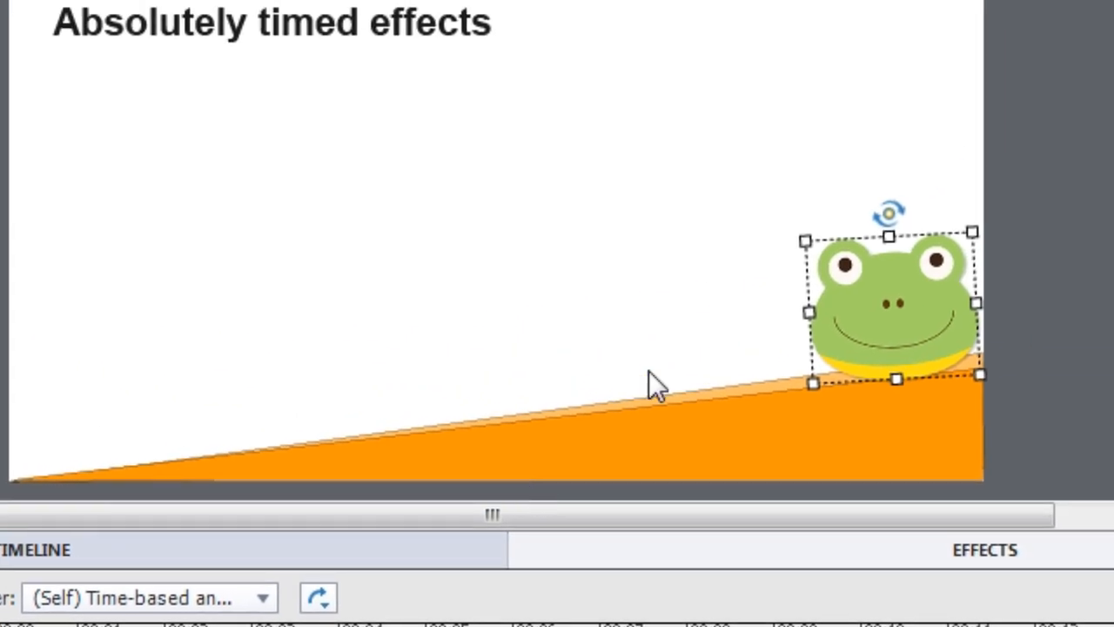
mouse_move(979, 383)
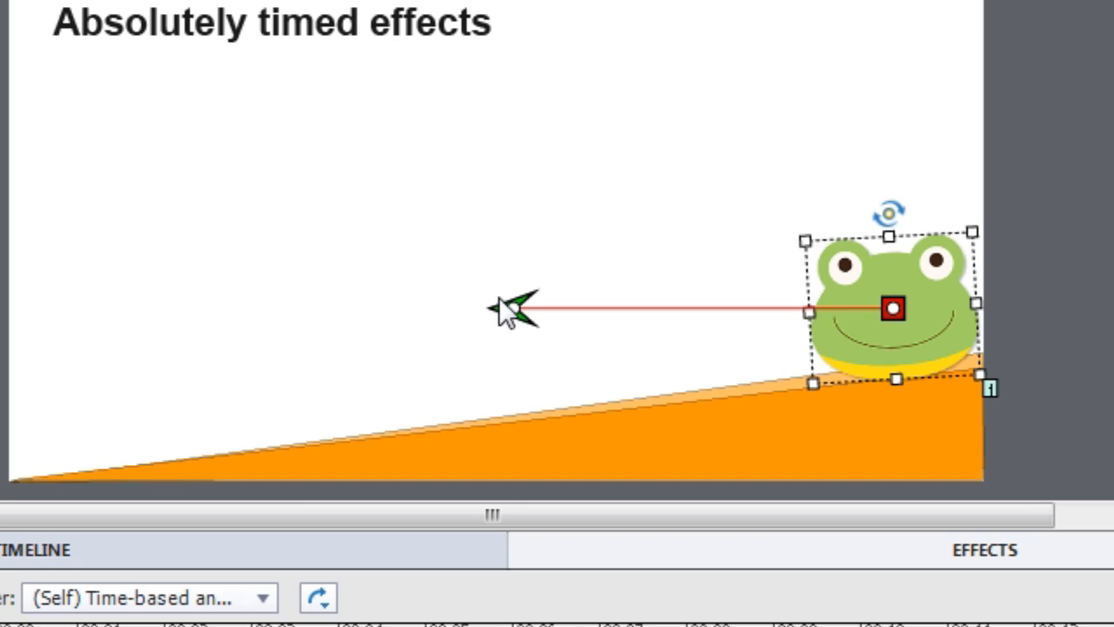
drag(518, 309, 169, 379)
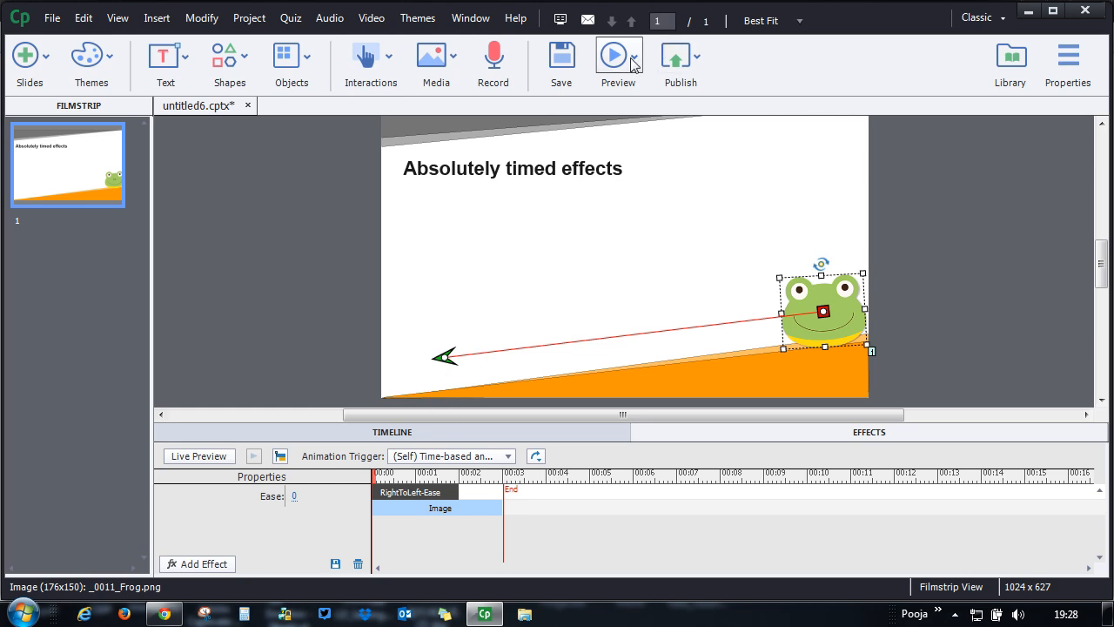
Open the Timeline panel showing Slide 1, title and frog image durations.
click(617, 55)
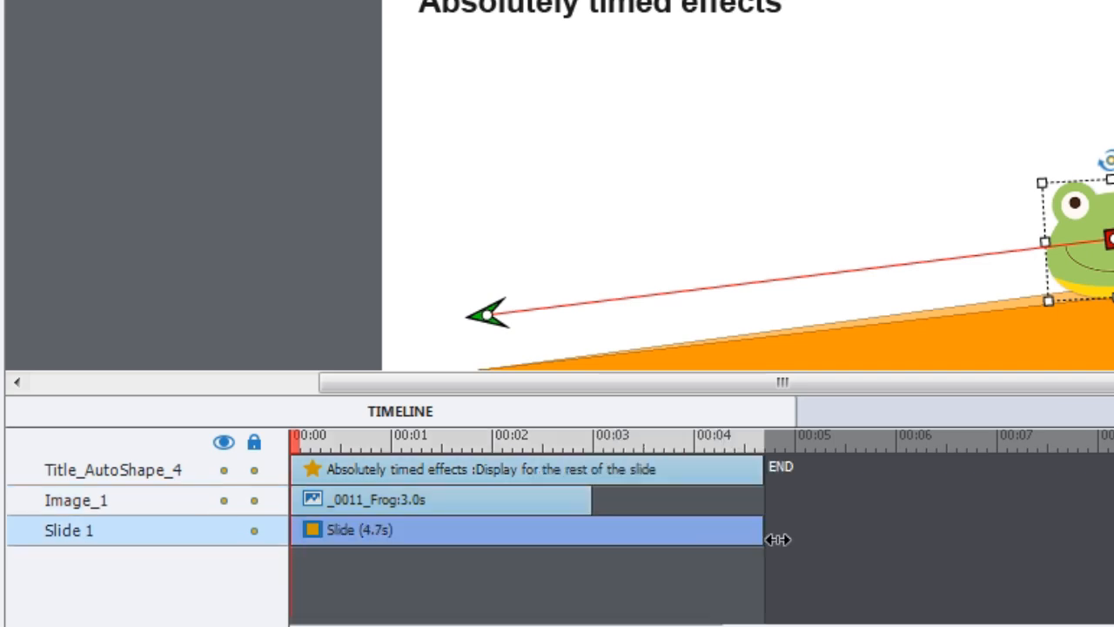
Drag Slide 1 to 7.0 seconds and the frog image bar to 6.0 seconds.
drag(773, 538, 990, 541)
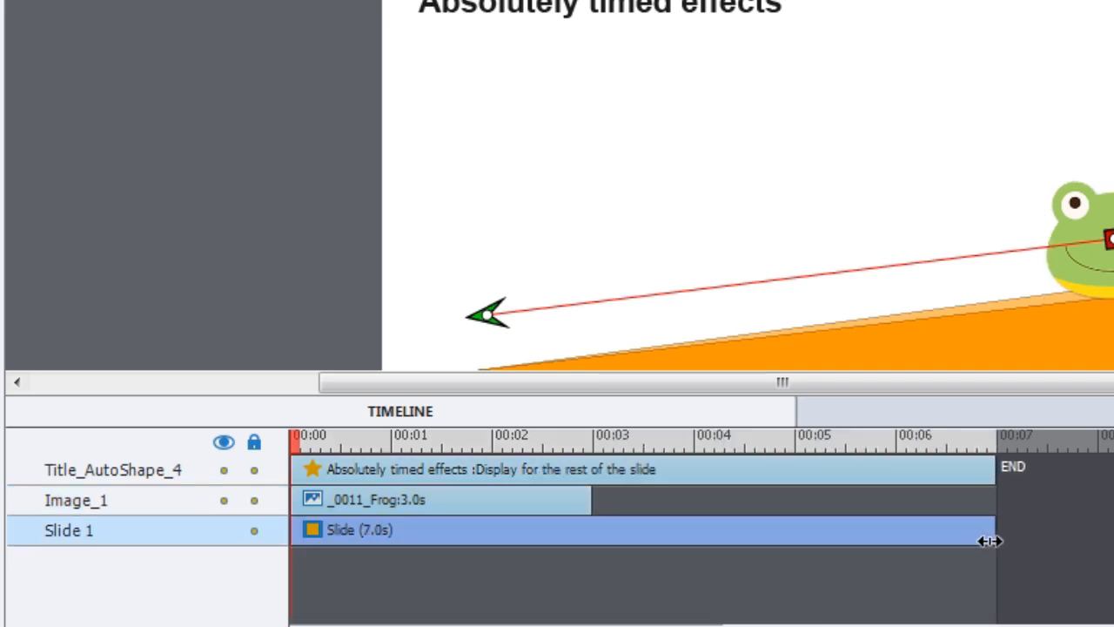
drag(588, 499, 897, 499)
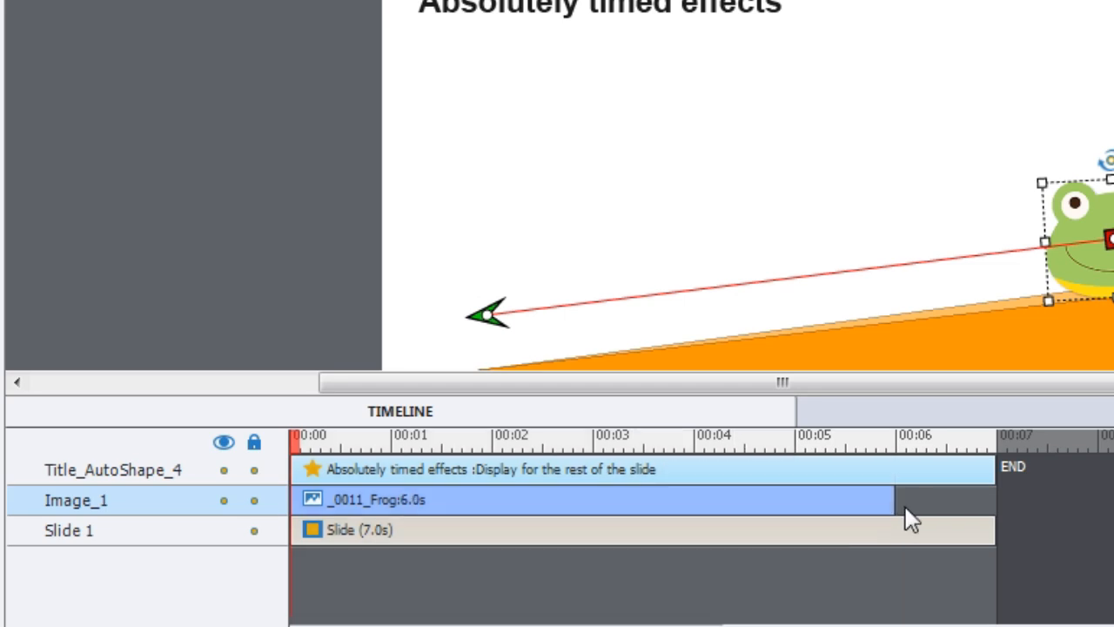
mouse_move(462, 479)
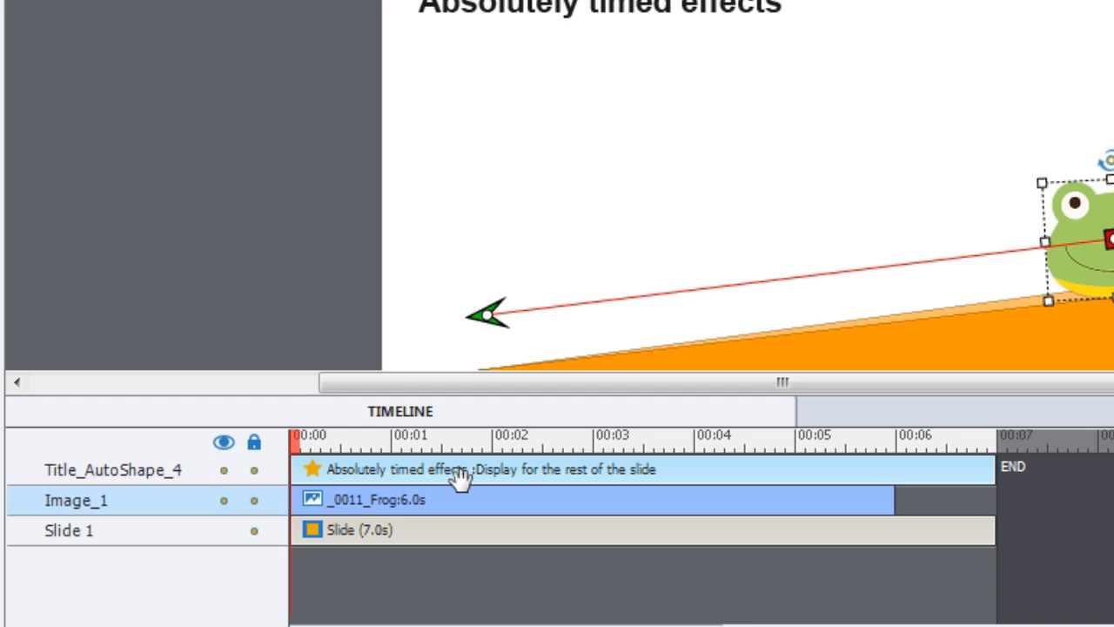
mouse_move(871, 527)
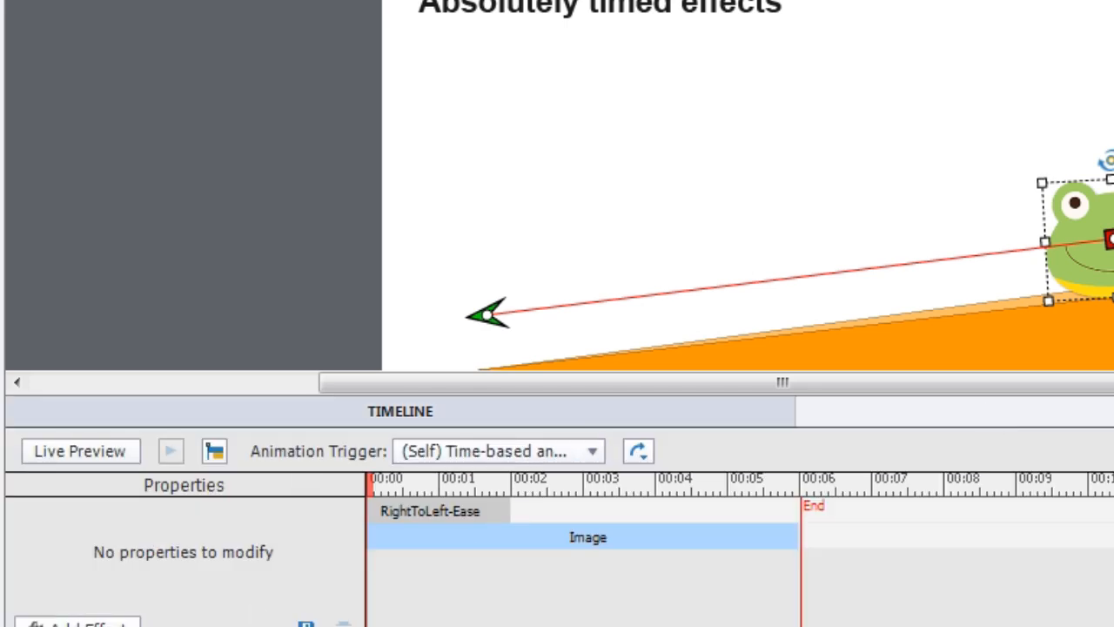
mouse_move(355, 557)
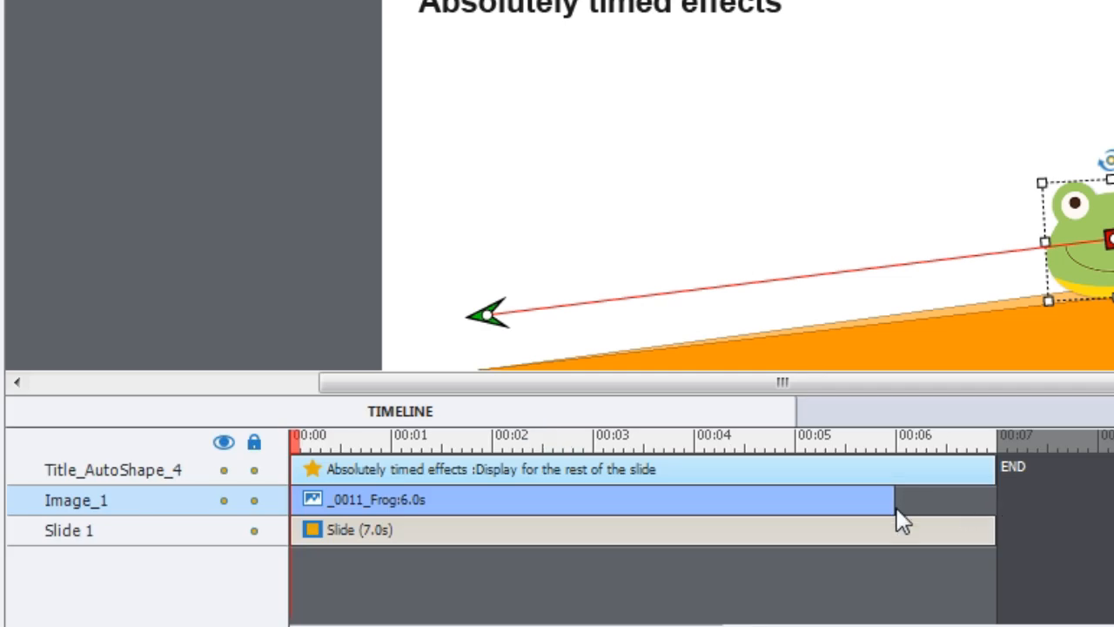
Shorten the frog image bar well below its motion path length and start a browser preview.
drag(892, 499, 450, 499)
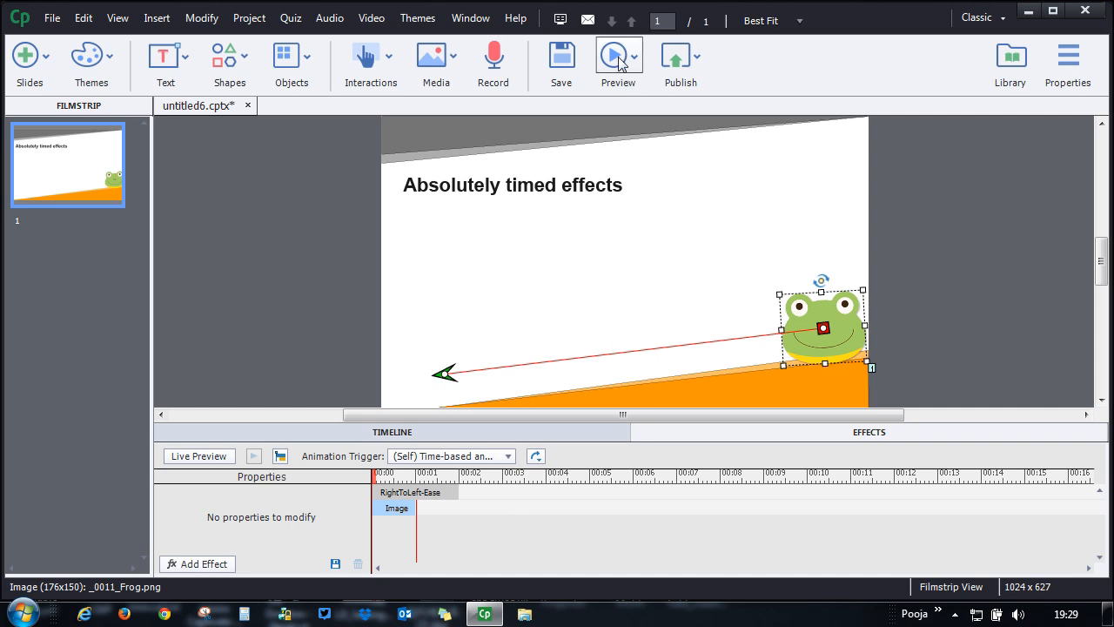
click(619, 61)
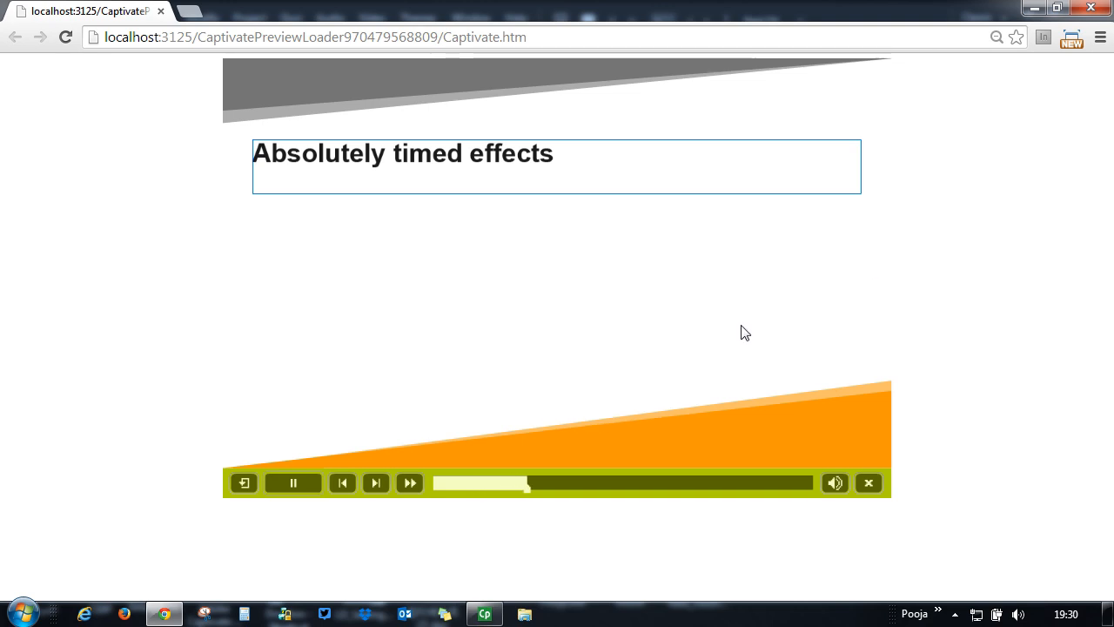
Watch the Chrome preview, then return to the Captivate timeline.
click(294, 484)
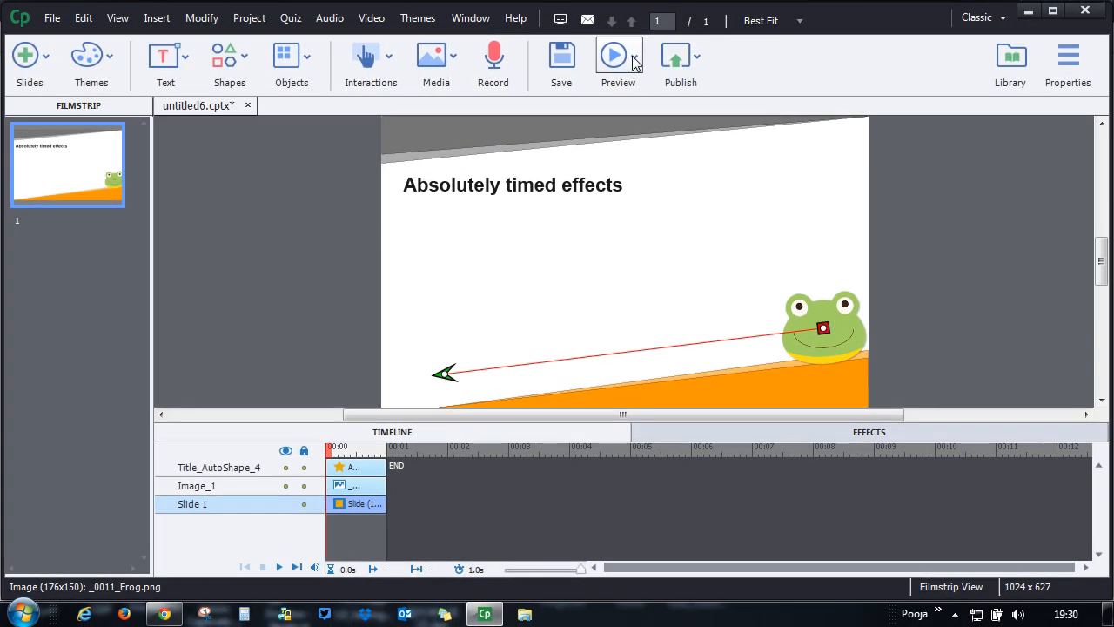
Launch a fresh browser preview where the frog halts partway down the slope.
click(614, 56)
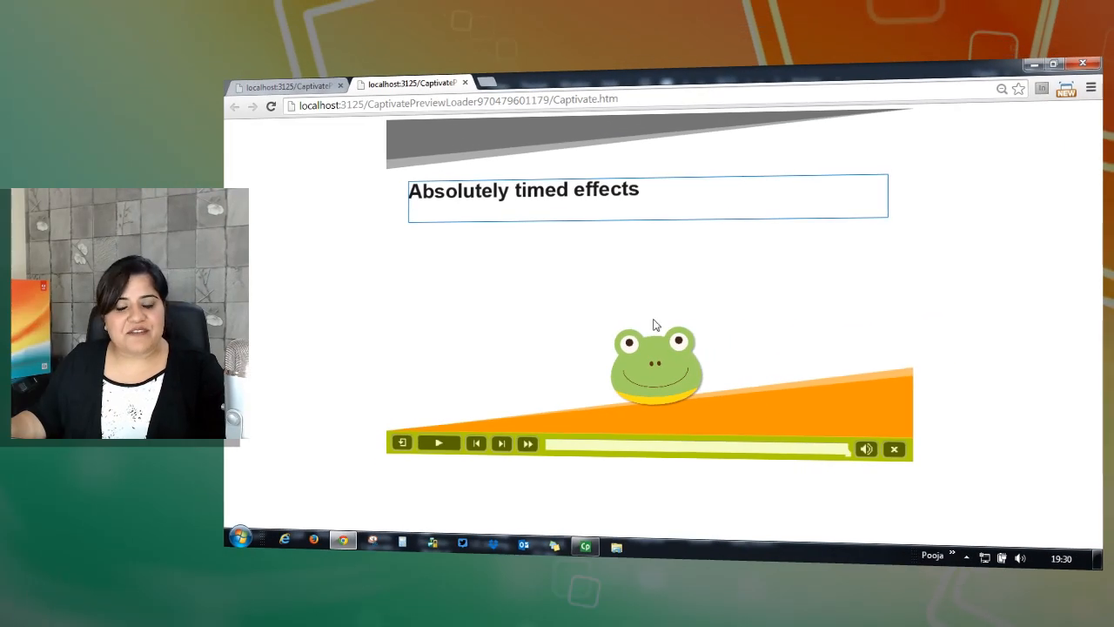
mouse_move(690, 391)
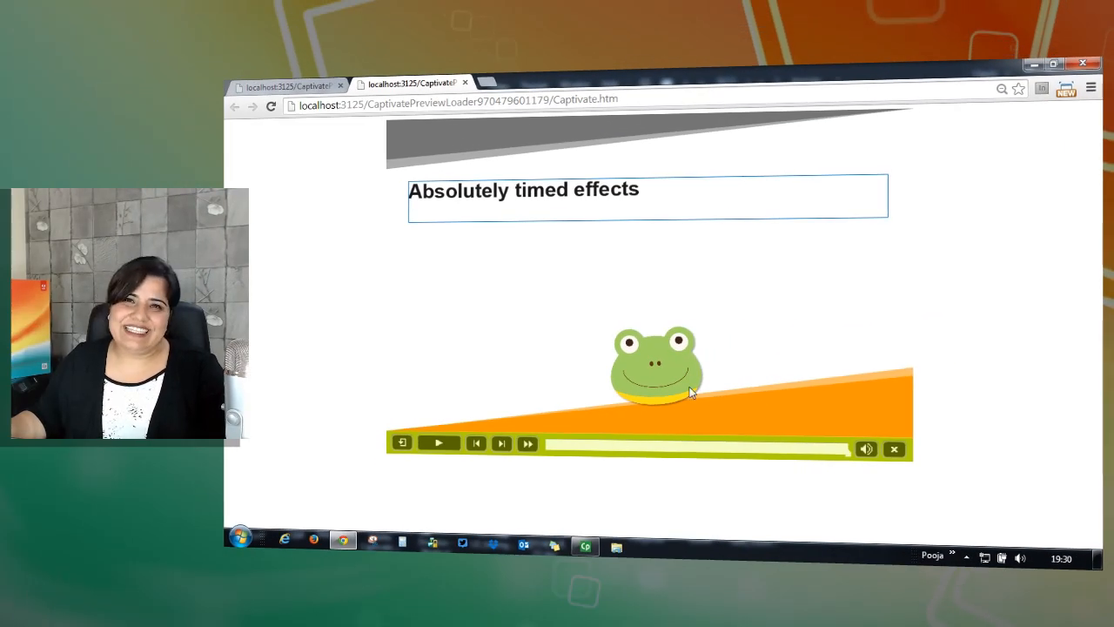